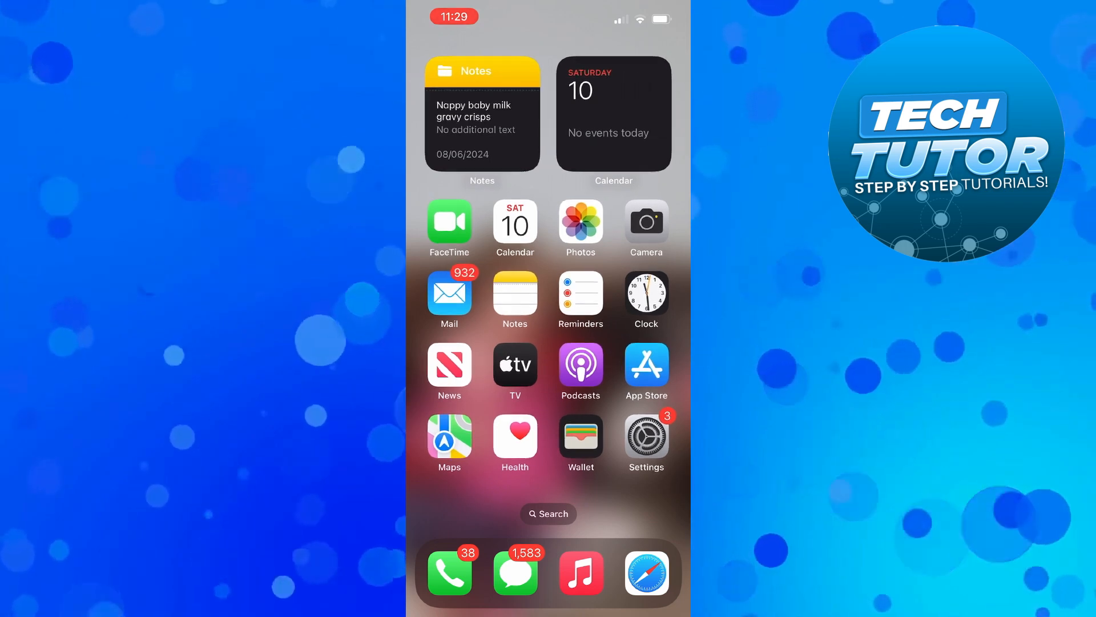
Launch the Settings app from the home screen and scroll down its list.
left_click(646, 435)
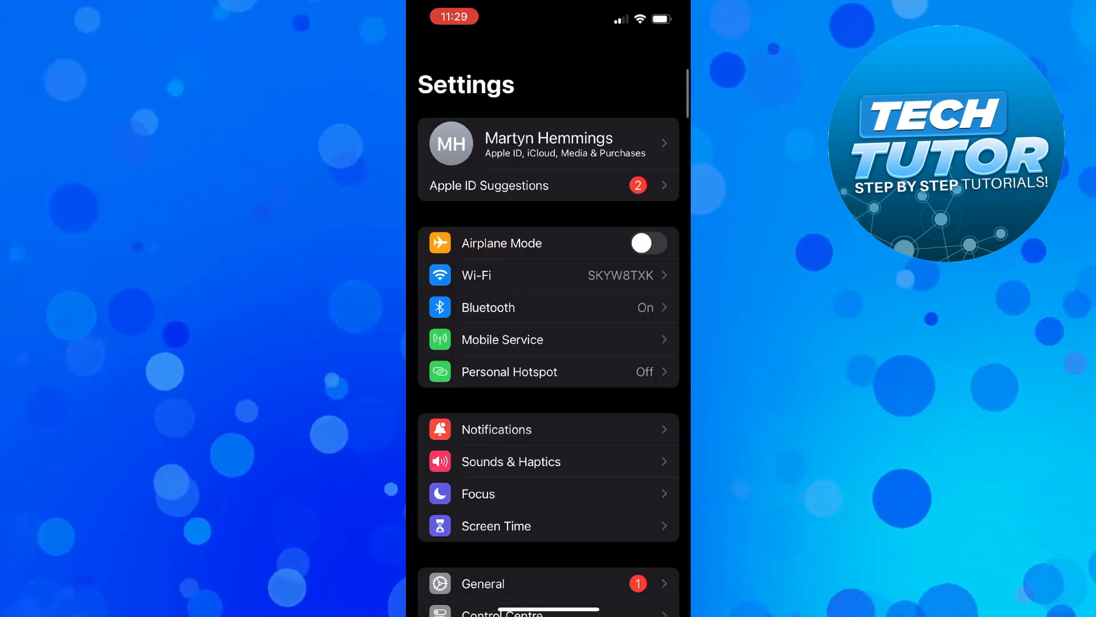
scroll("down", 3)
type("you")
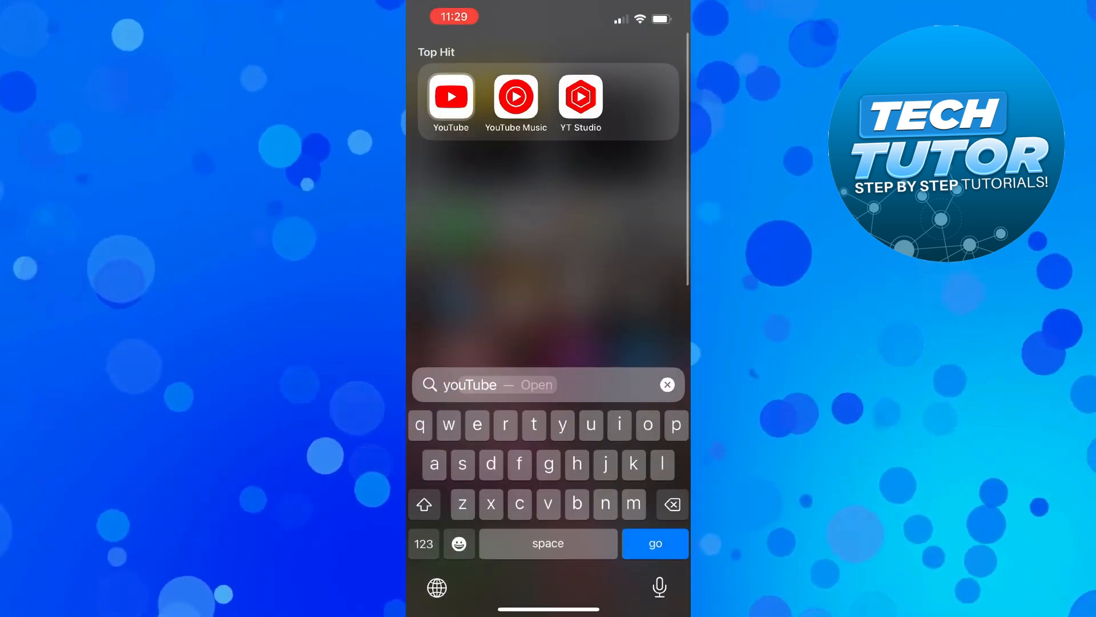
Launch the YouTube app from the Spotlight Search results.
left_click(451, 96)
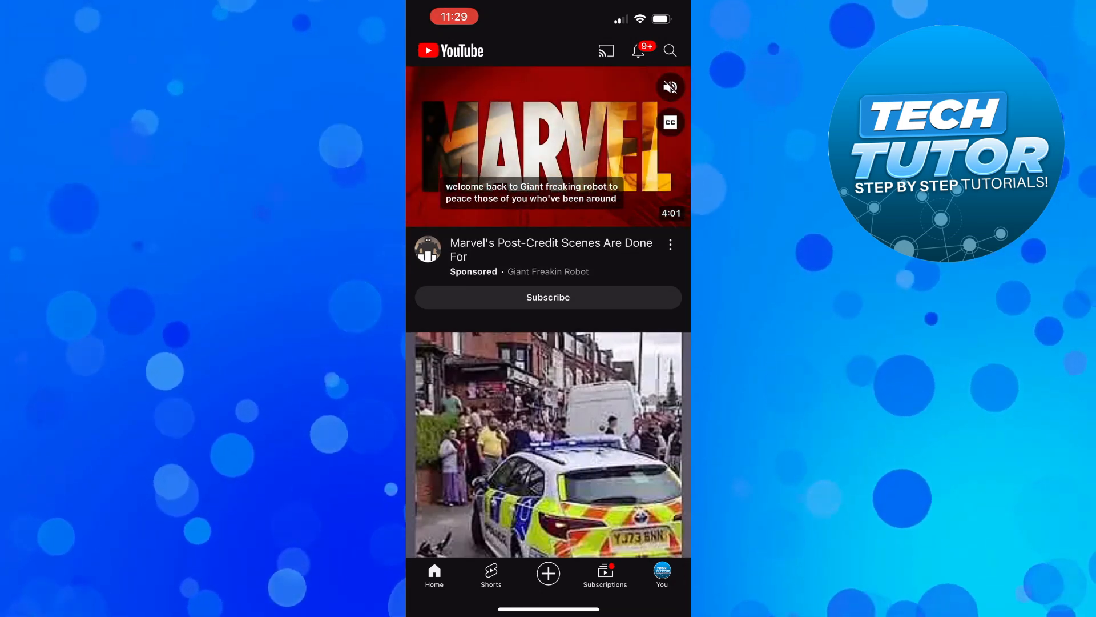
Go to the You account page and bring up YouTube's settings list.
left_click(663, 570)
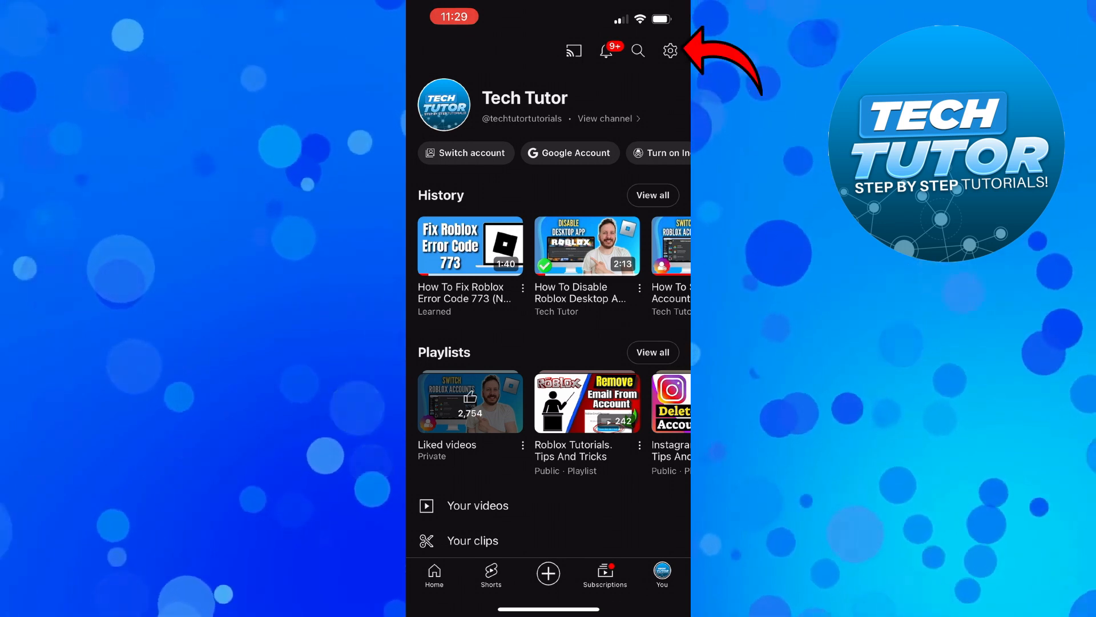
left_click(669, 51)
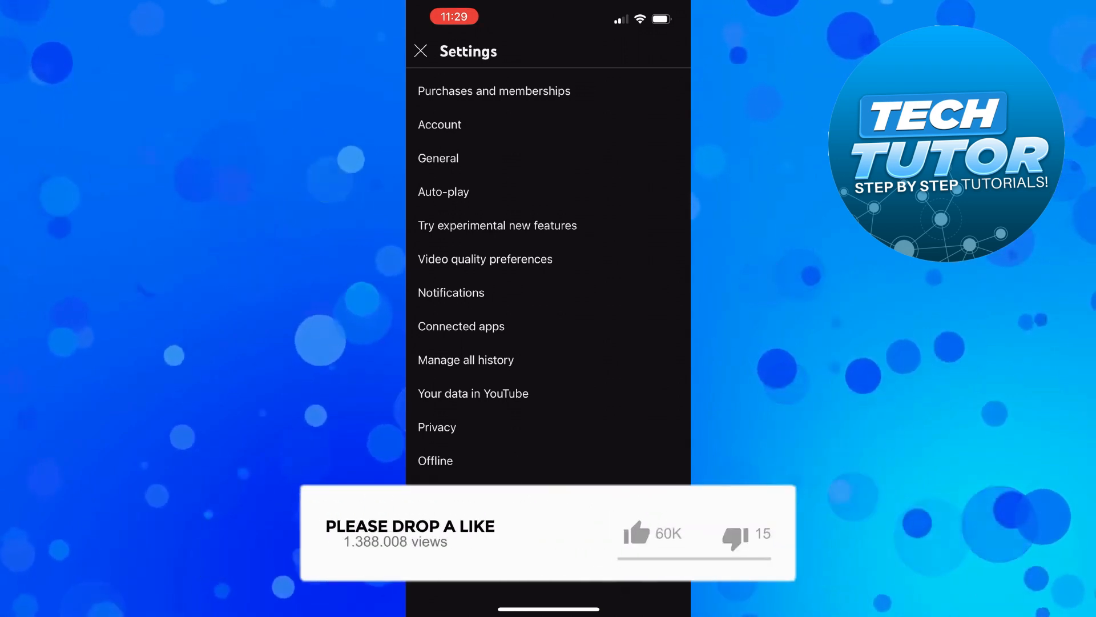
left_click(438, 158)
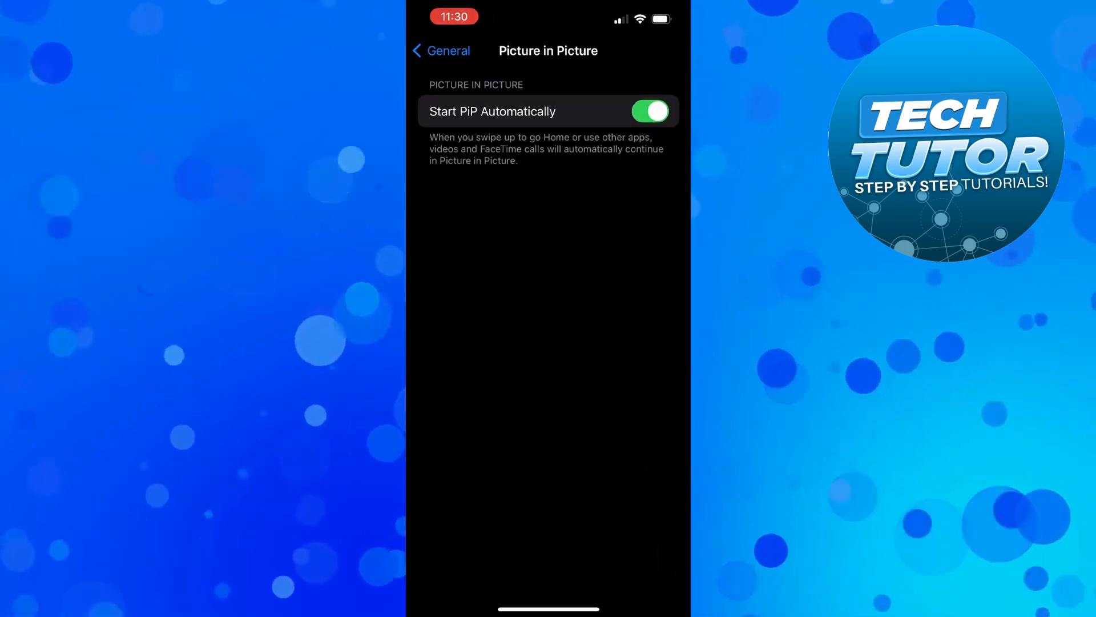
Leave Picture in Picture with auto-start on and scroll iPhone Storage's app list.
left_click(442, 50)
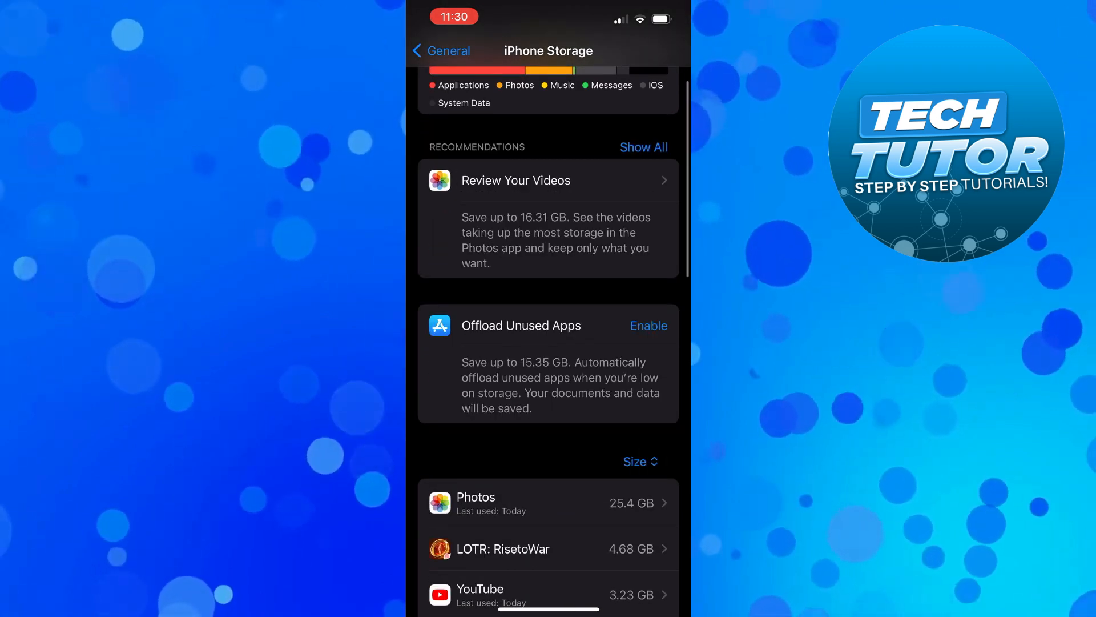
scroll("down", 3)
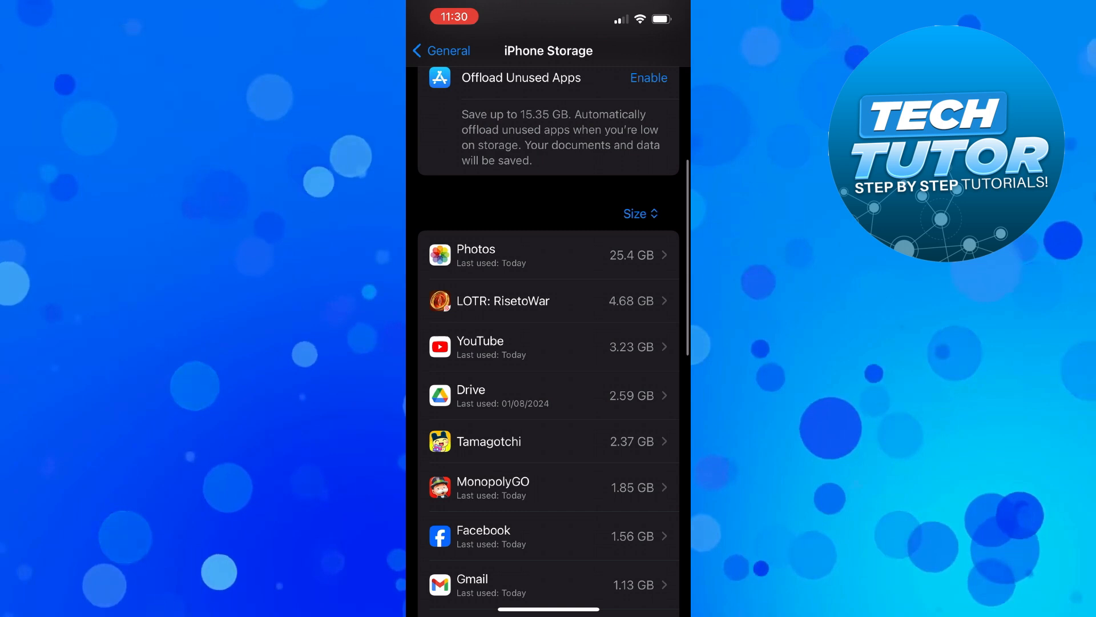
Show YouTube's storage details: 254.9 MB app, 2.98 GB data, offload/delete options.
left_click(548, 347)
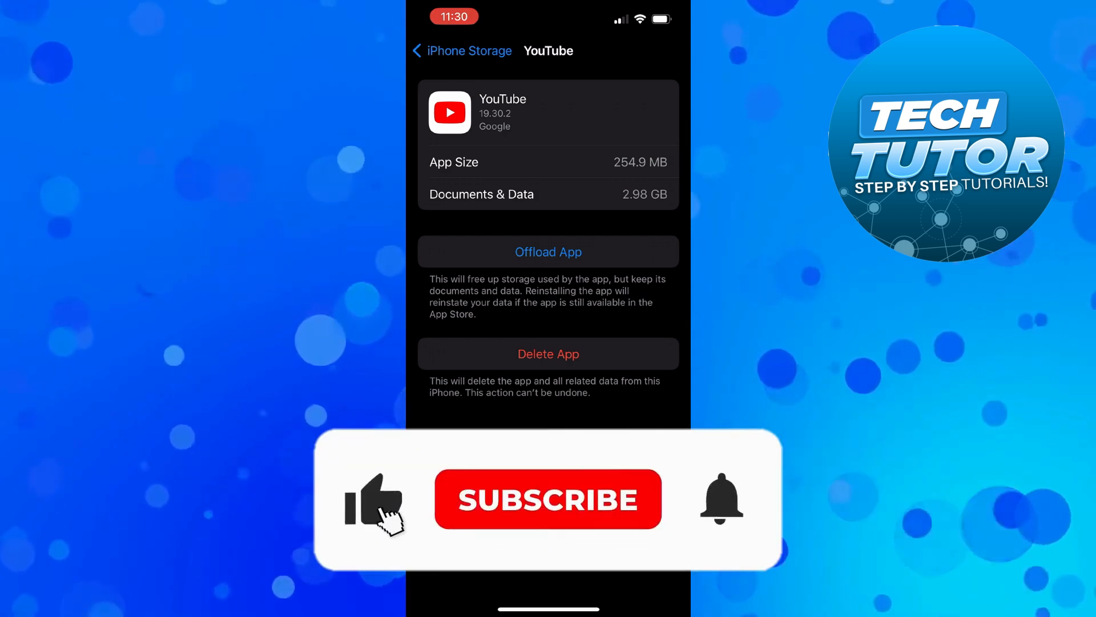
left_click(548, 500)
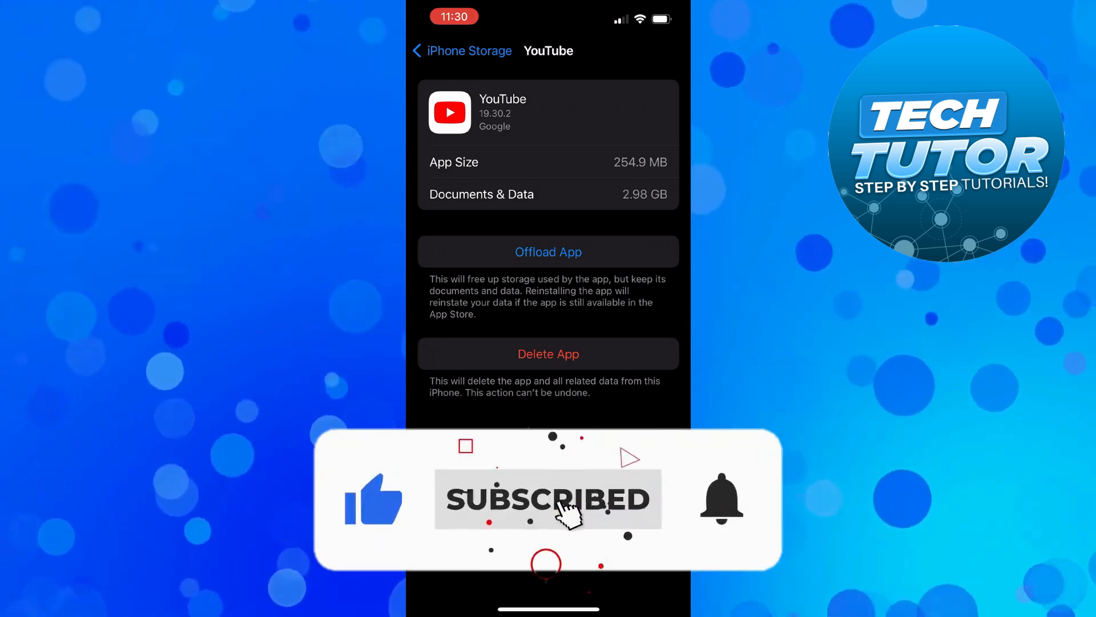